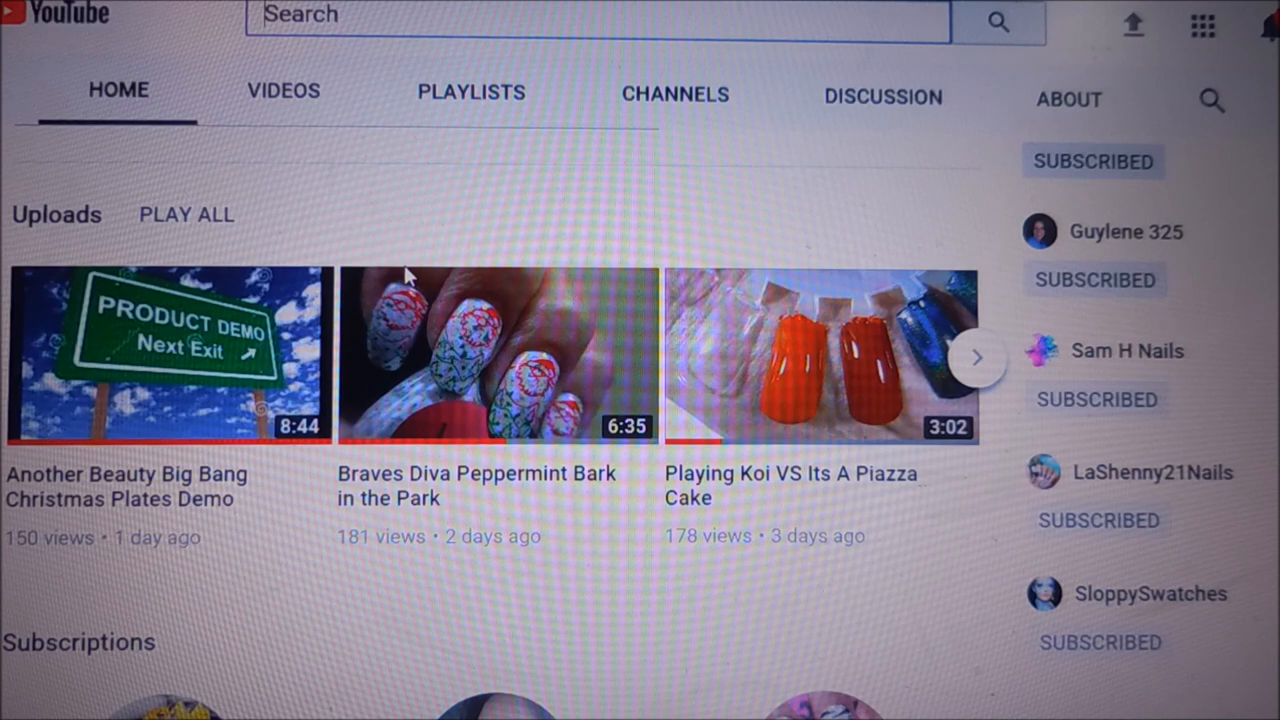
mouse_move(180, 360)
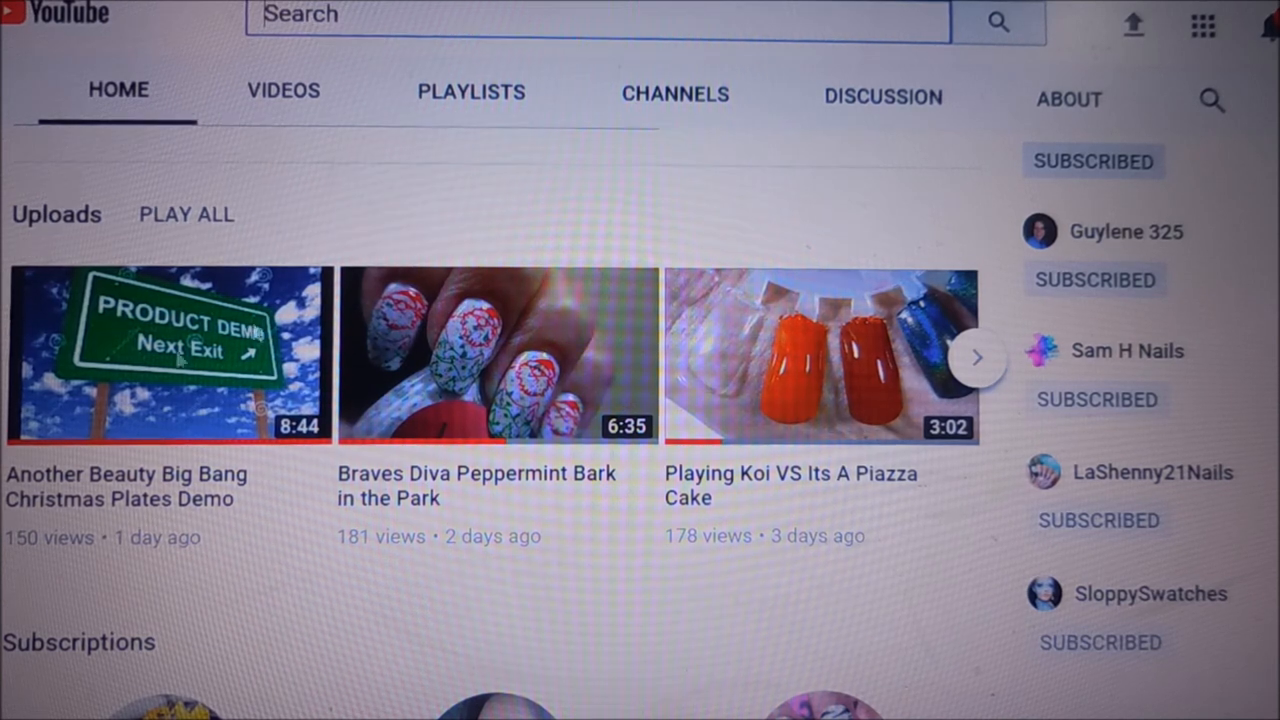
- Open the Big Bang Christmas Plates Demo video and copy its web address
left_click(170, 356)
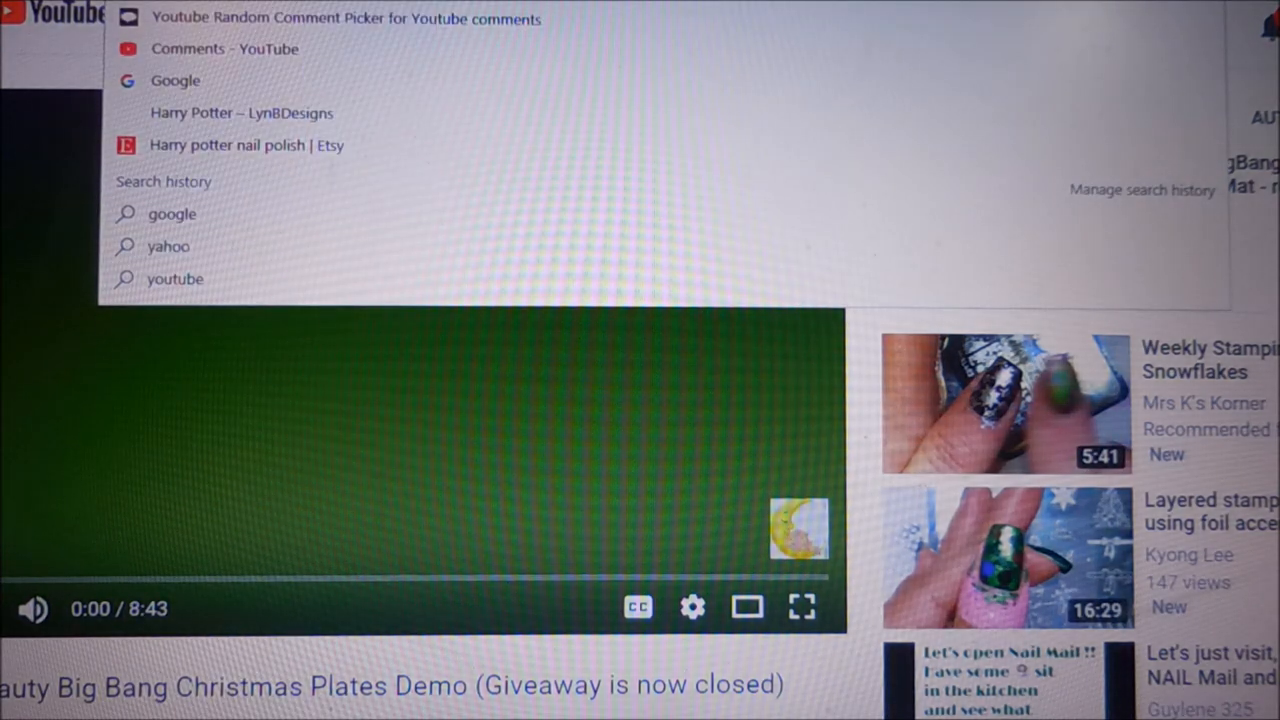
right_click(200, 18)
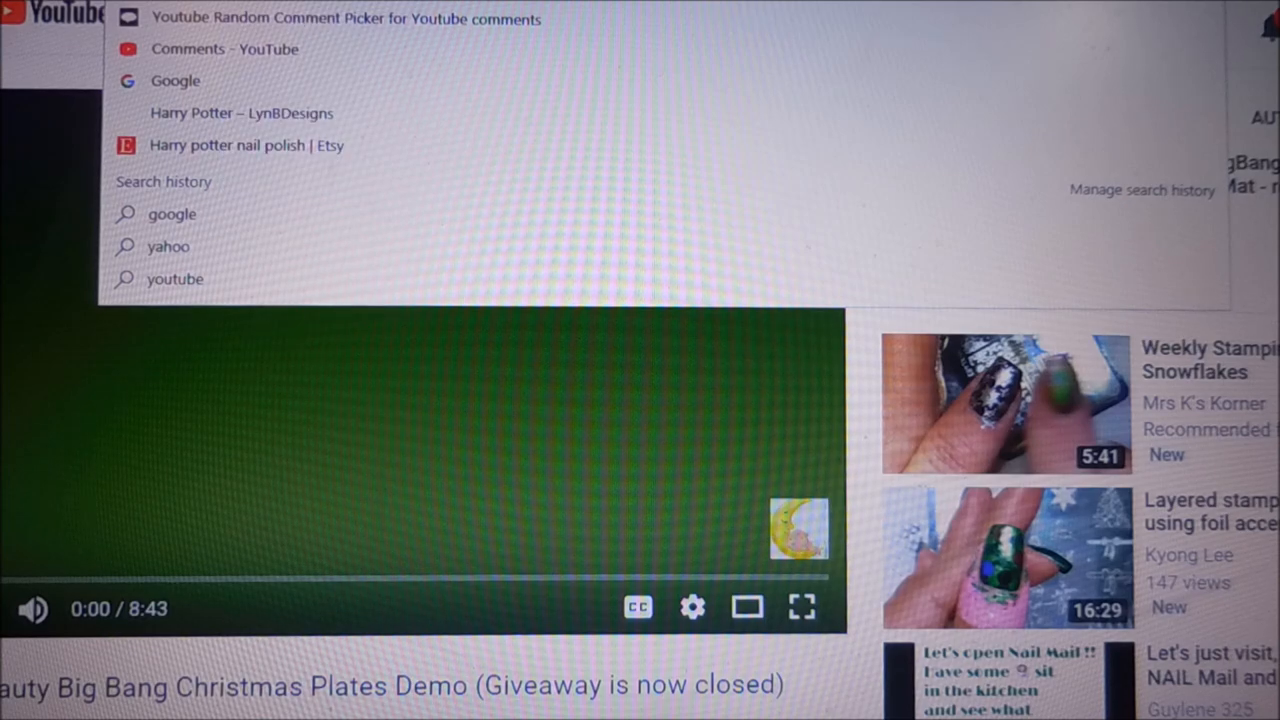
- Paste the giveaway video's URL into the picker, showing 48 unique commenters
left_click(346, 18)
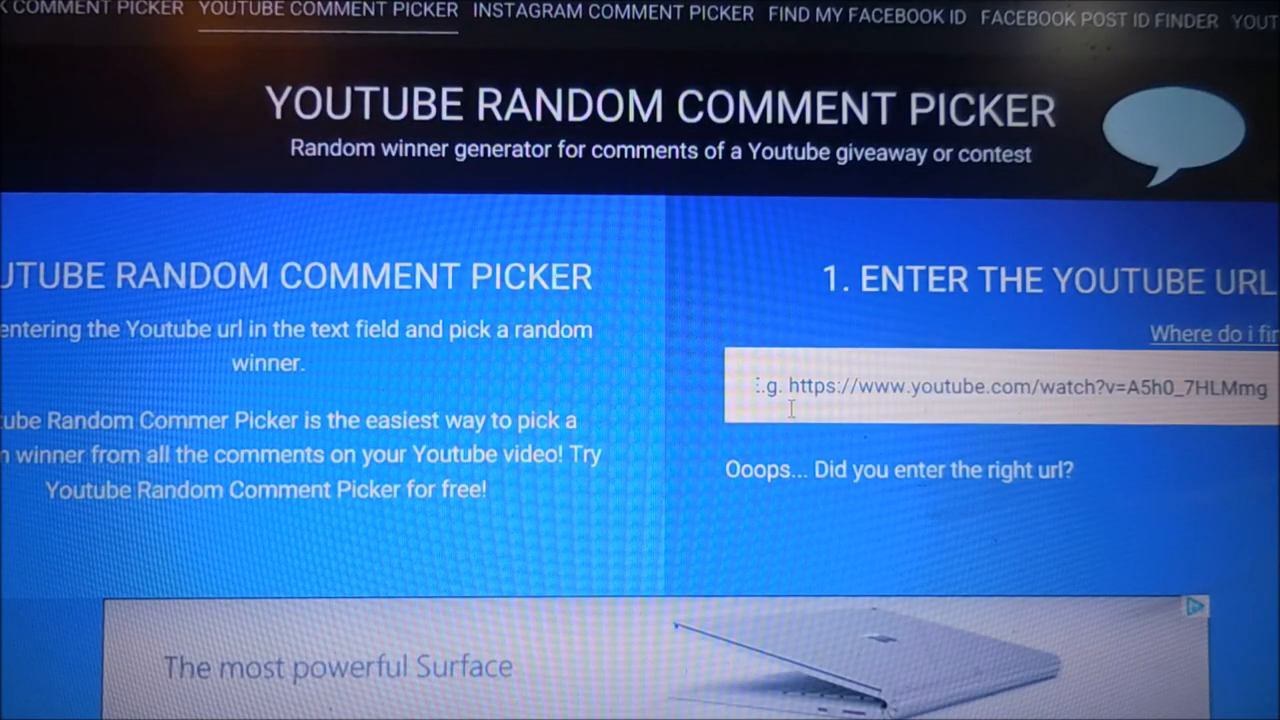
right_click(790, 390)
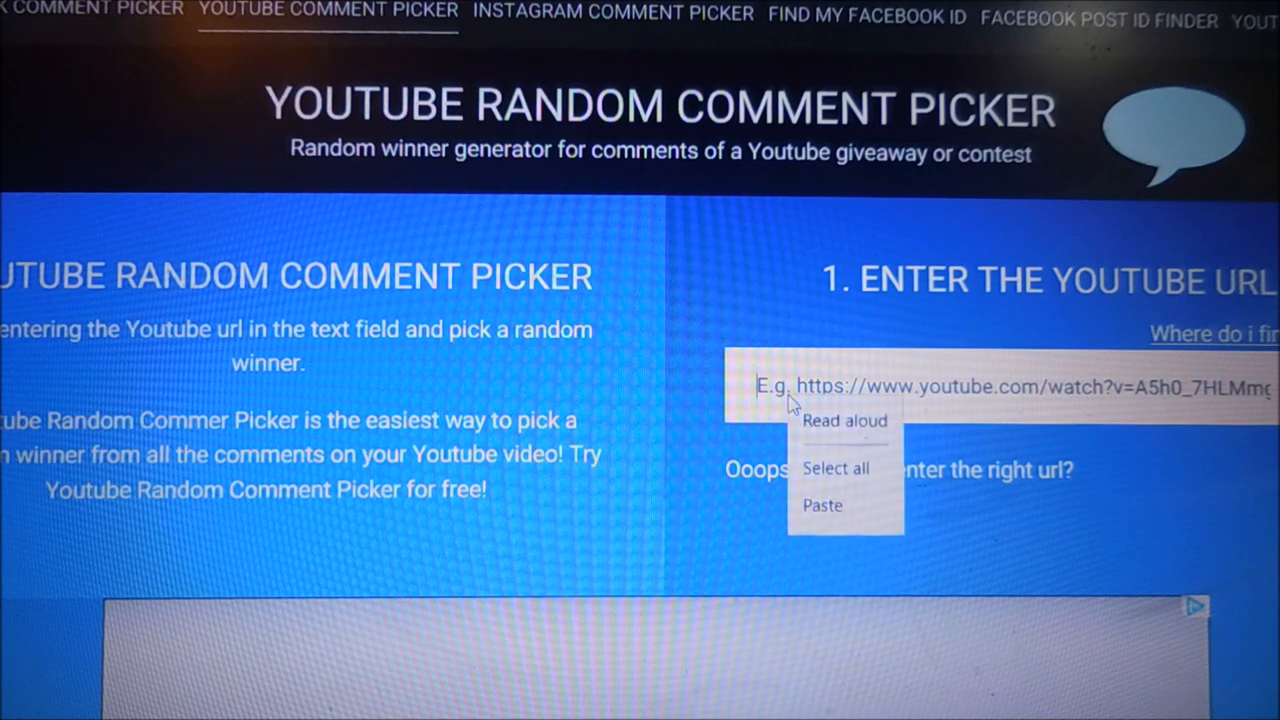
left_click(822, 504)
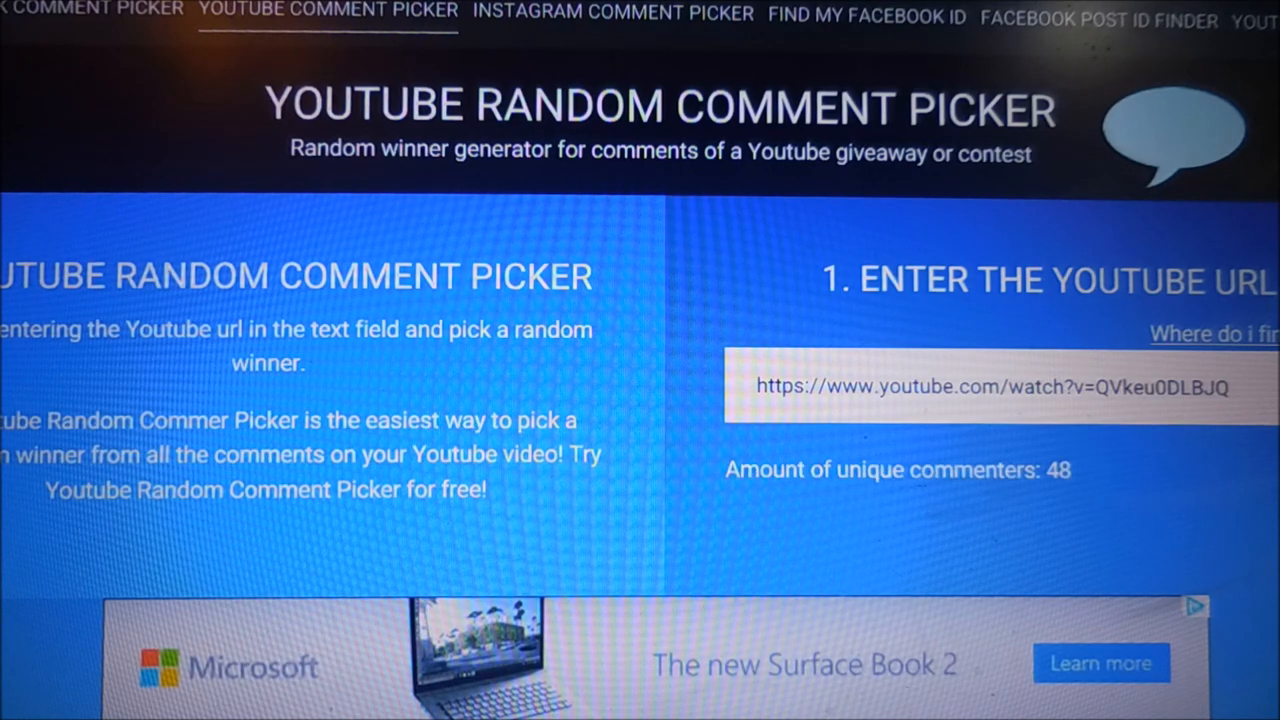
- Start the raffle in section 2 to draw a random winner from the commenters
scroll("down", 3)
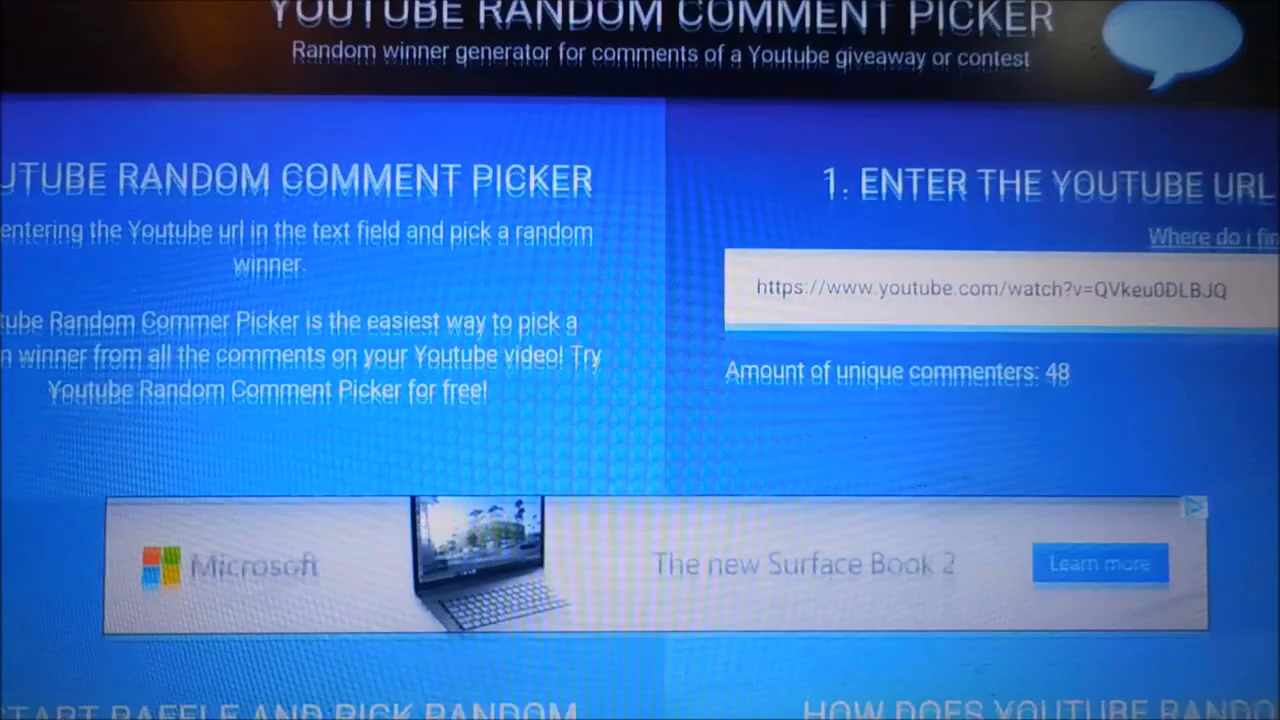
scroll("down", 3)
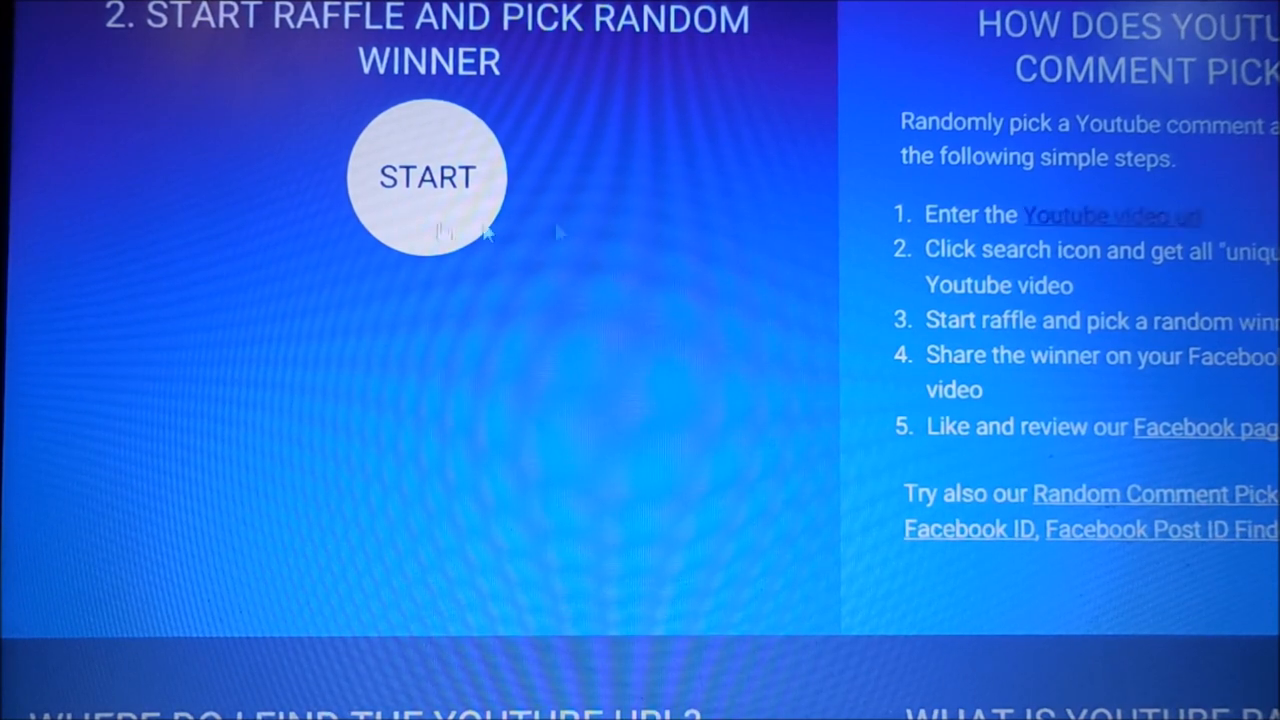
left_click(428, 176)
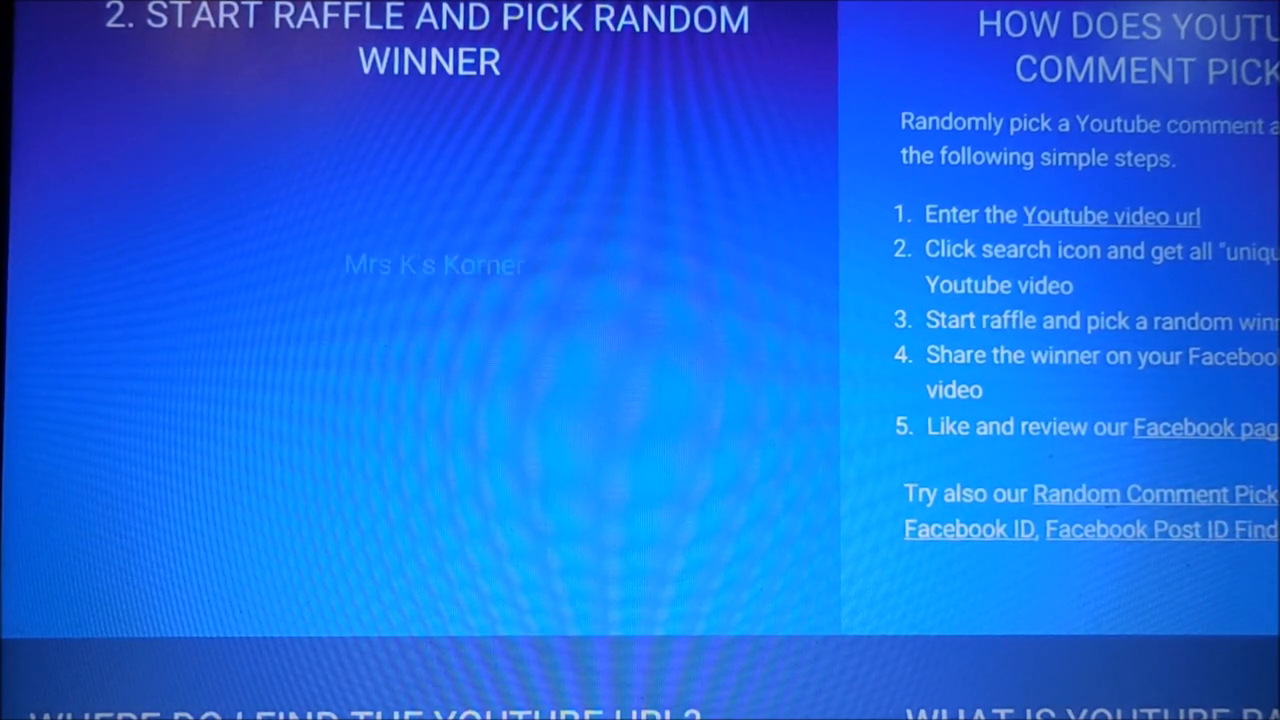